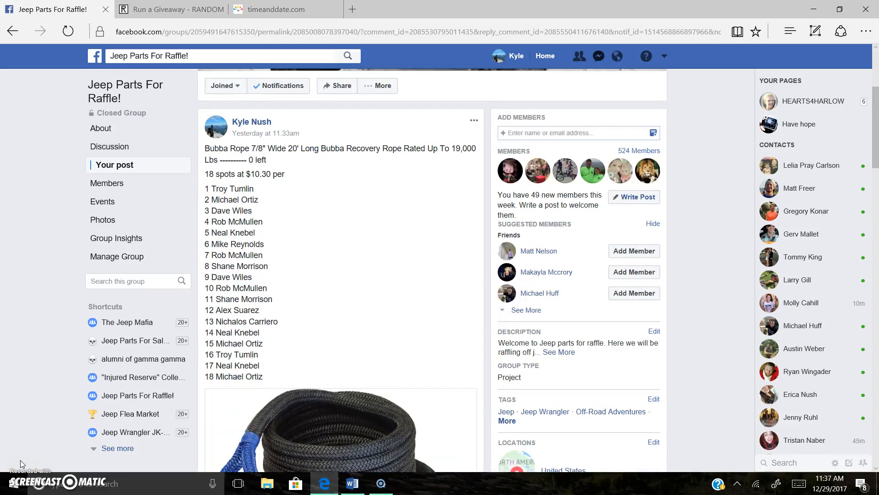
# Review the raffle post's comments and post a comment reading 'LIVE'
pyautogui.scroll(-3)
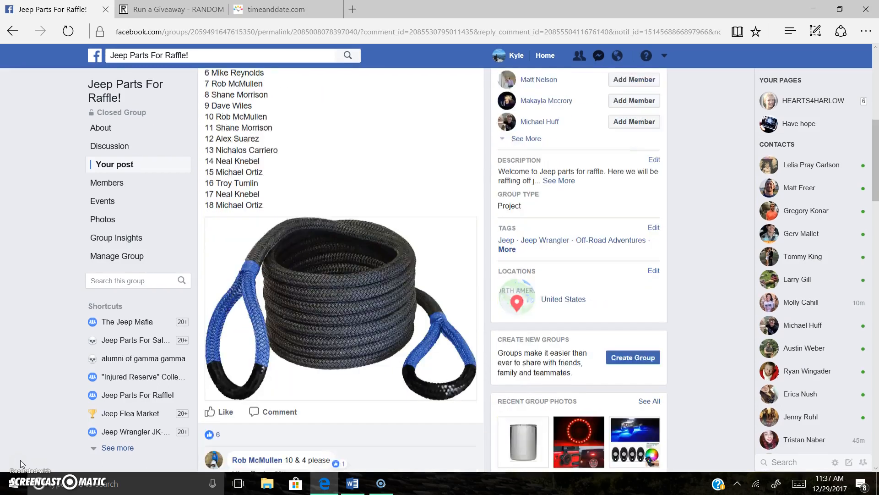
pyautogui.scroll(-3)
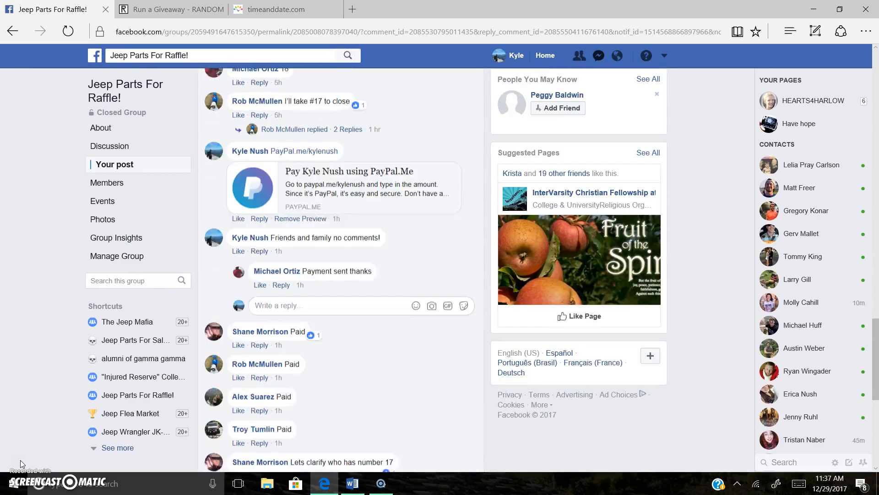
pyautogui.scroll(-3)
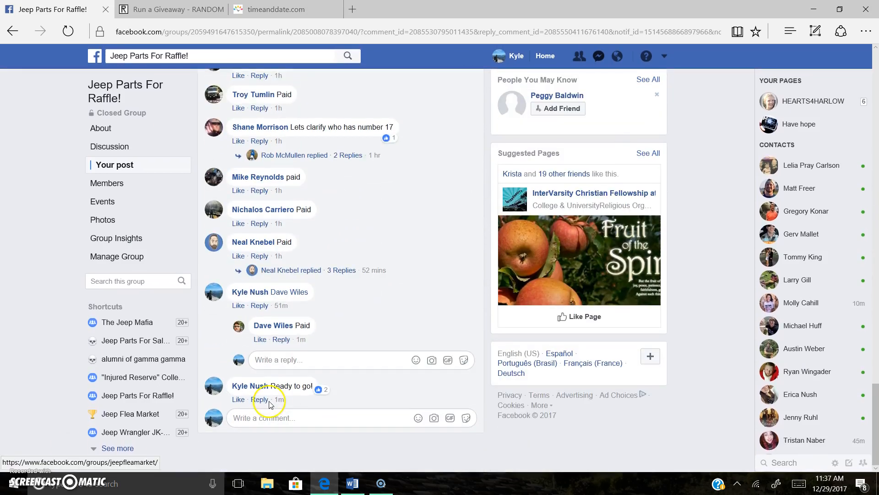
pyautogui.write('LIVE')
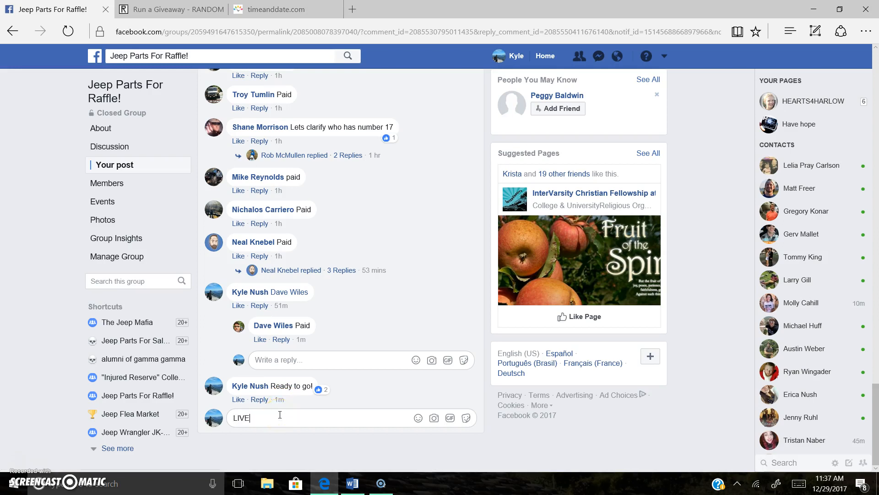
pyautogui.press('Enter')
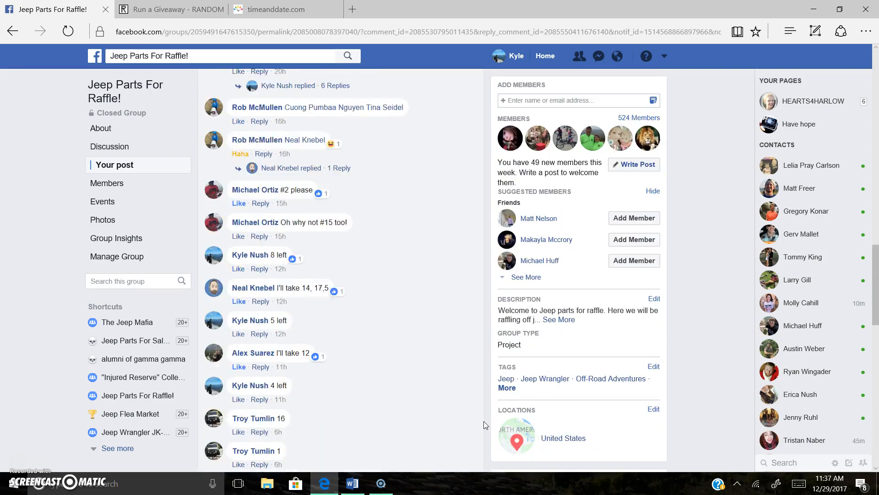
# Check the current time on timeanddate.com, then return to the Facebook raffle post
pyautogui.click(283, 9)
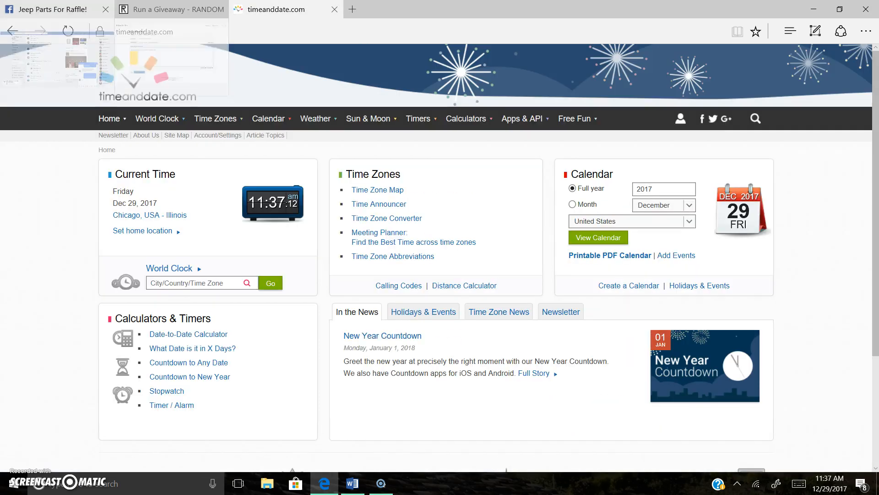
pyautogui.click(50, 9)
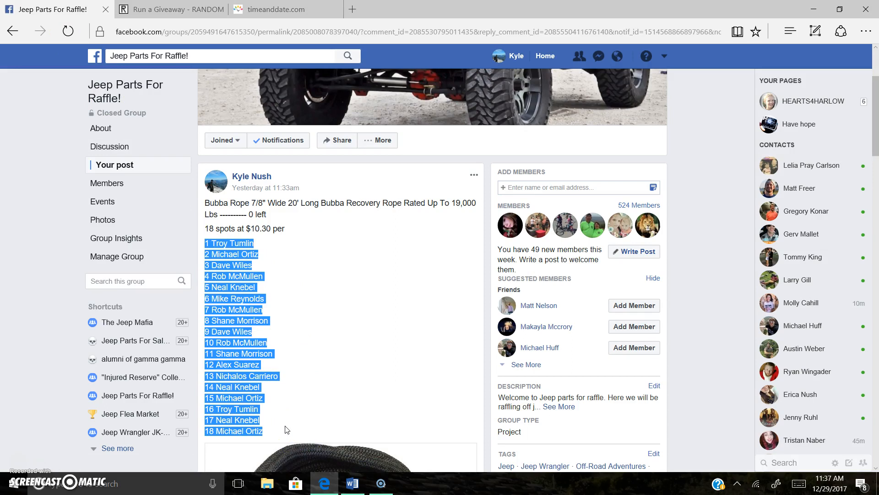
# Load the 18 entries into the RANDOM.ORG giveaway form and select the rope post's title on Facebook
pyautogui.click(166, 9)
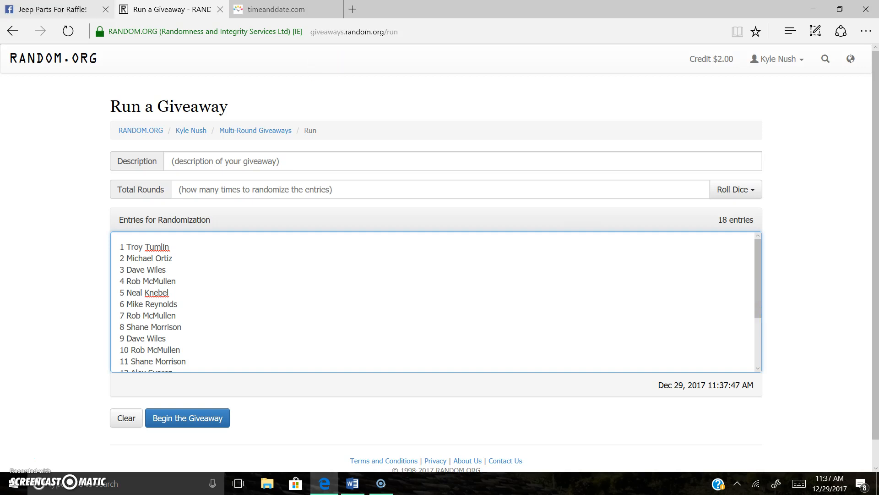
pyautogui.click(55, 8)
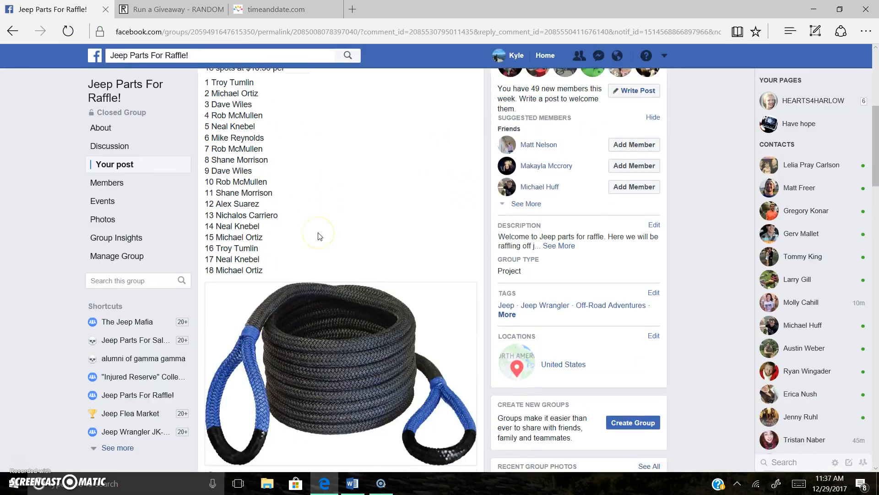
pyautogui.scroll(-3)
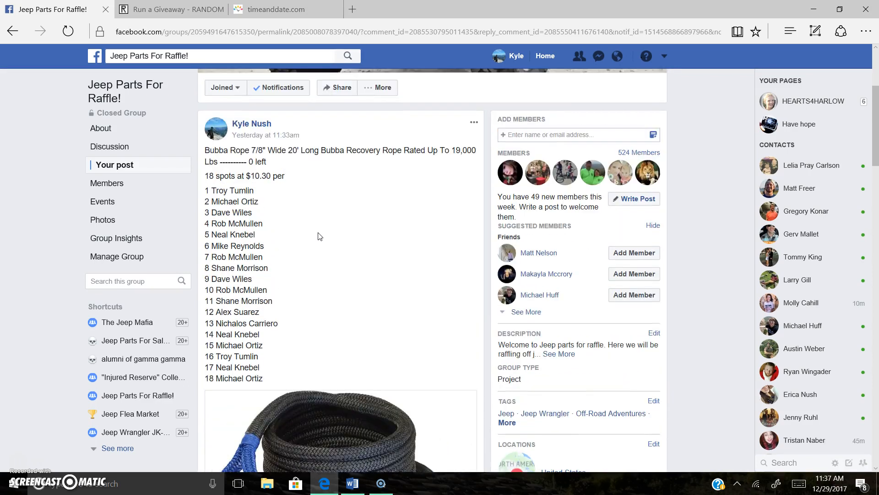
pyautogui.moveTo(205, 150); pyautogui.dragTo(285, 176)
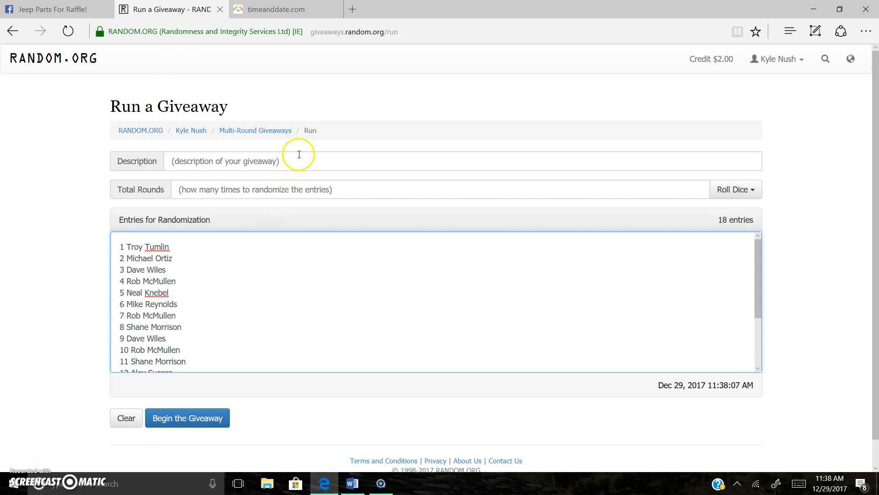
# Describe the giveaway as the Bubba Rope, roll 2d6 for 7 rounds, and begin the giveaway
pyautogui.write('Bubba Rope 7/8" Wide 20\' Long Bubba Recovery Rope Rated Up To 19,000 Lbs')
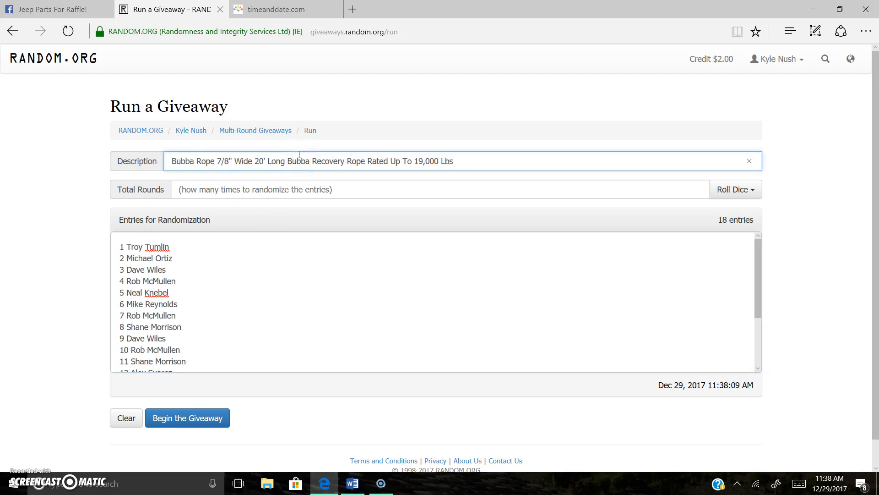
pyautogui.click(735, 189)
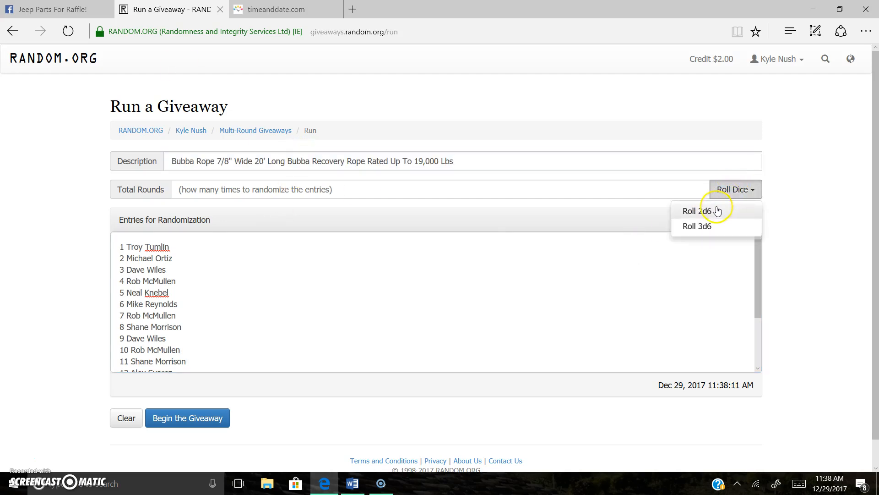
pyautogui.click(697, 211)
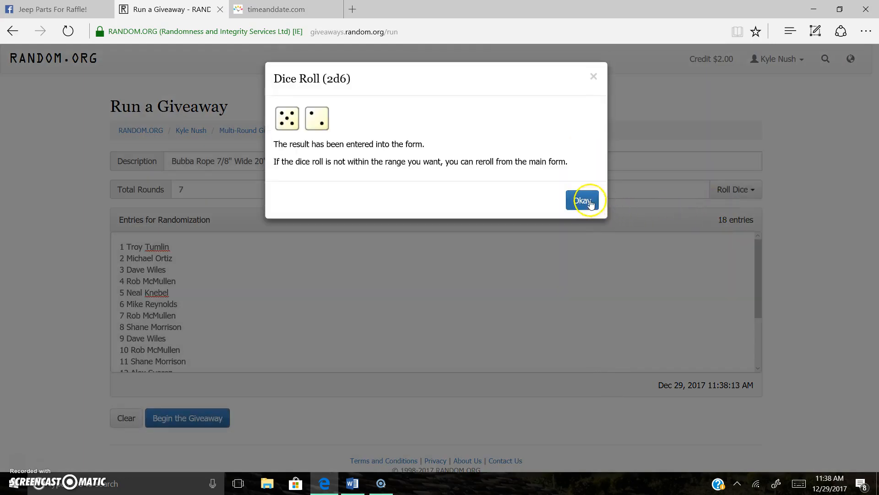
pyautogui.click(583, 200)
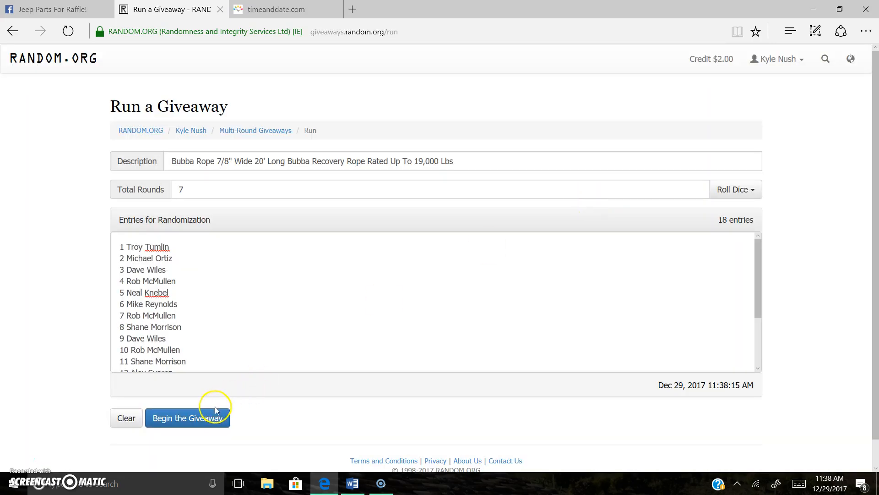
pyautogui.click(187, 418)
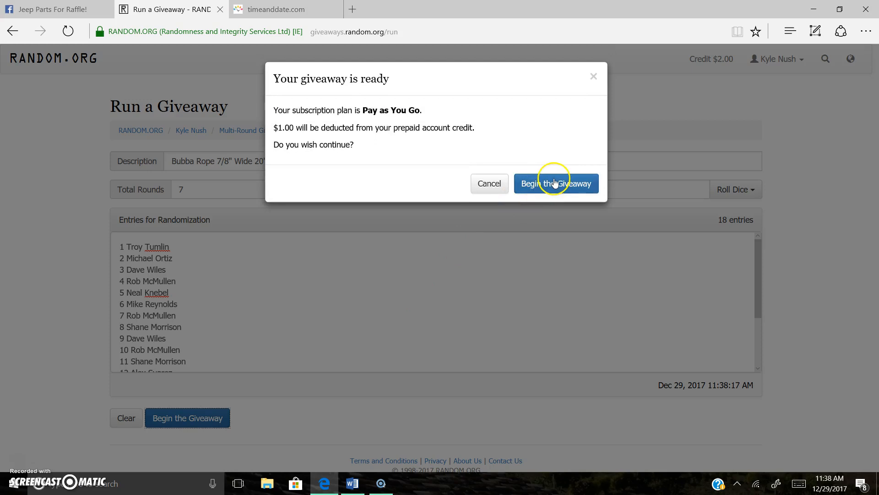
# Confirm the giveaway start and draw rounds through round six
pyautogui.click(556, 183)
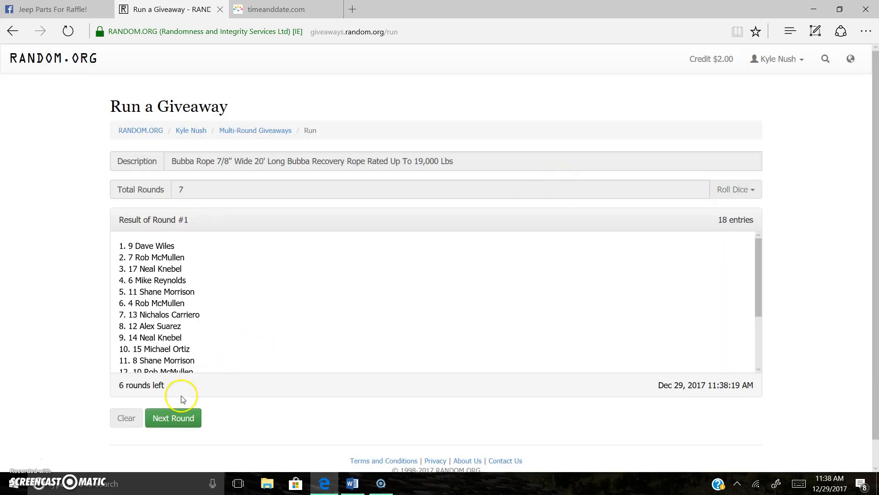
pyautogui.click(173, 417)
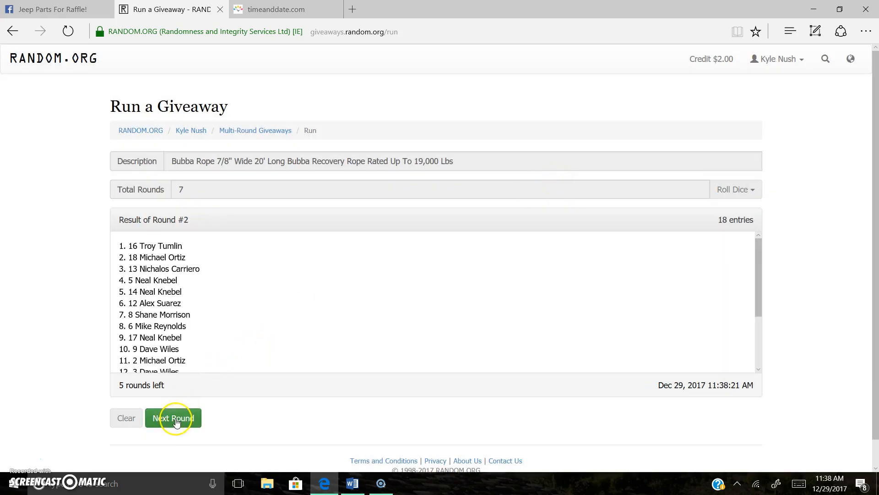
pyautogui.click(173, 417)
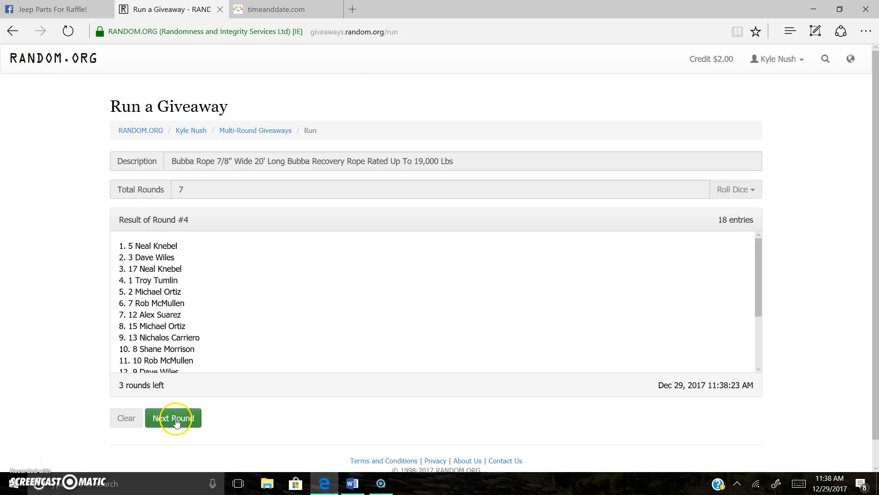
pyautogui.click(172, 418)
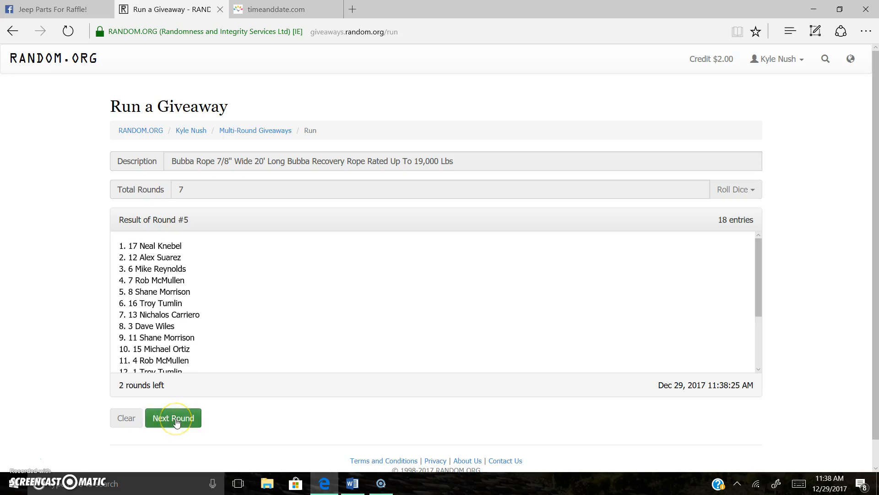
pyautogui.click(173, 418)
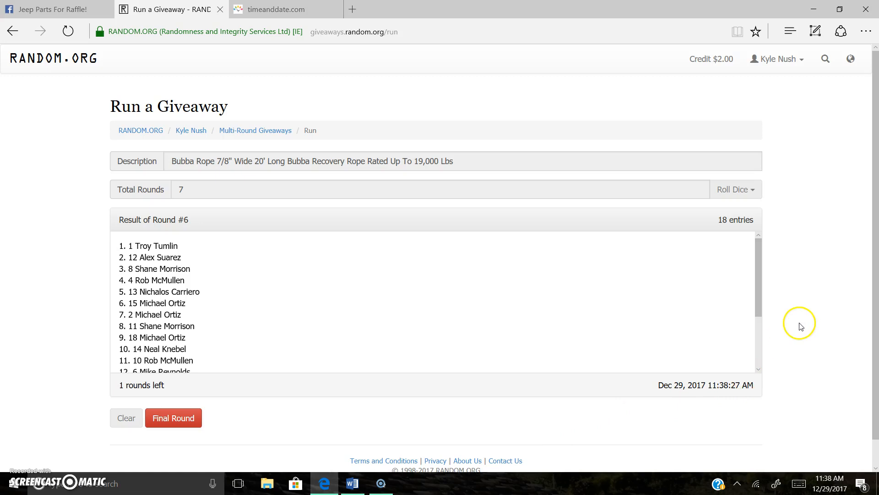
# Copy round six's timestamp line and switch to the Facebook raffle post
pyautogui.scroll(-3)
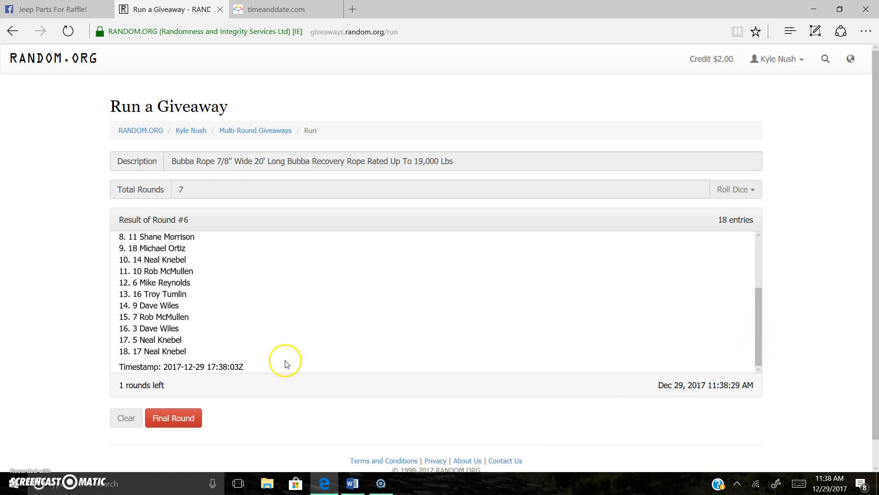
pyautogui.tripleClick(180, 367)
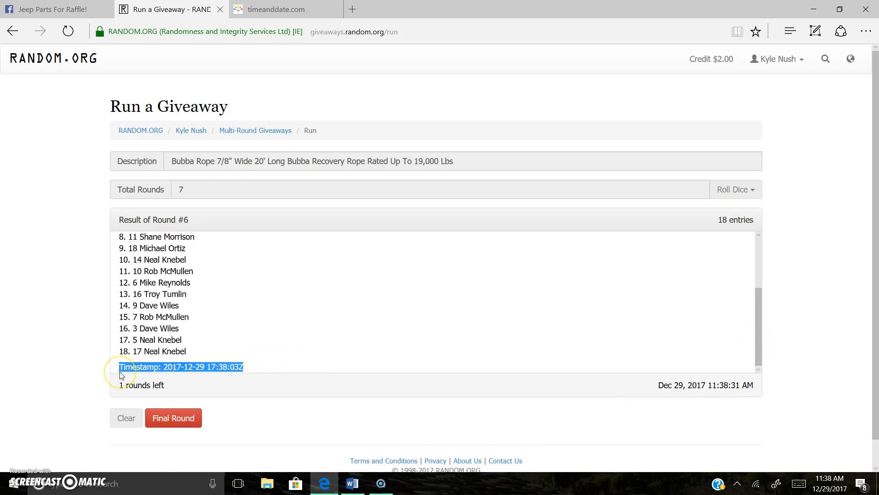
pyautogui.click(50, 9)
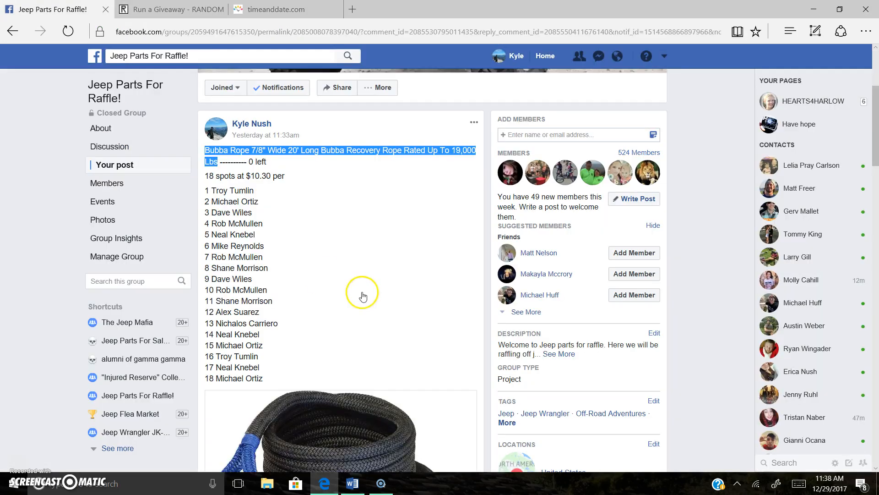
pyautogui.scroll(-3)
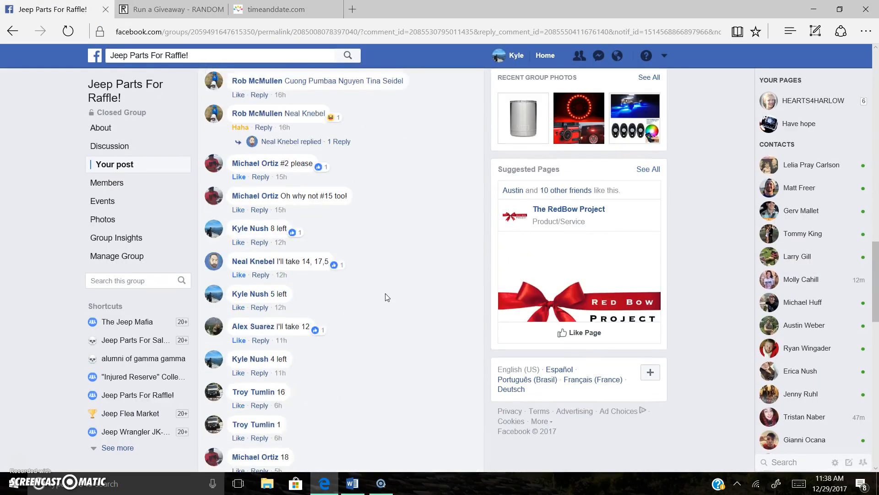
pyautogui.scroll(-3)
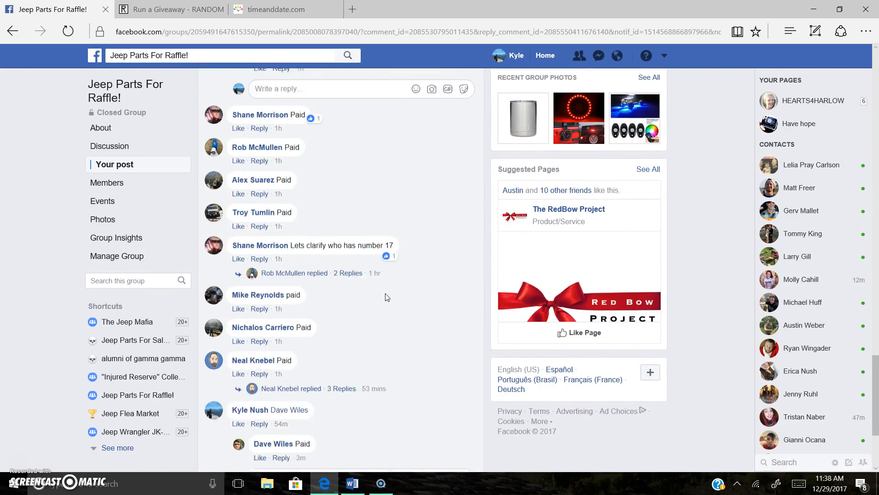
pyautogui.scroll(-3)
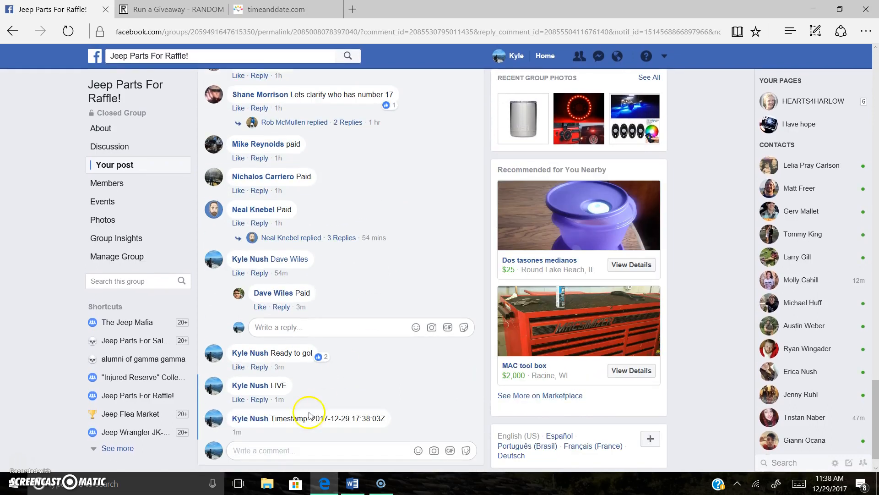
pyautogui.click(279, 8)
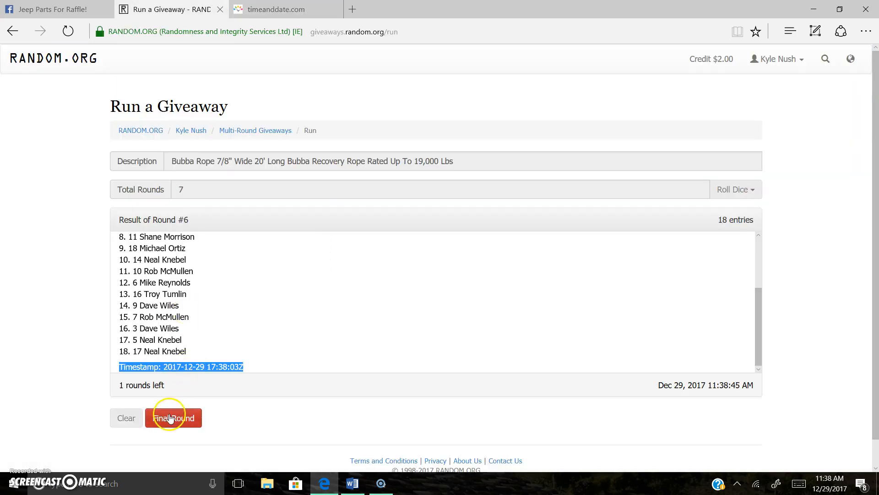
pyautogui.click(173, 418)
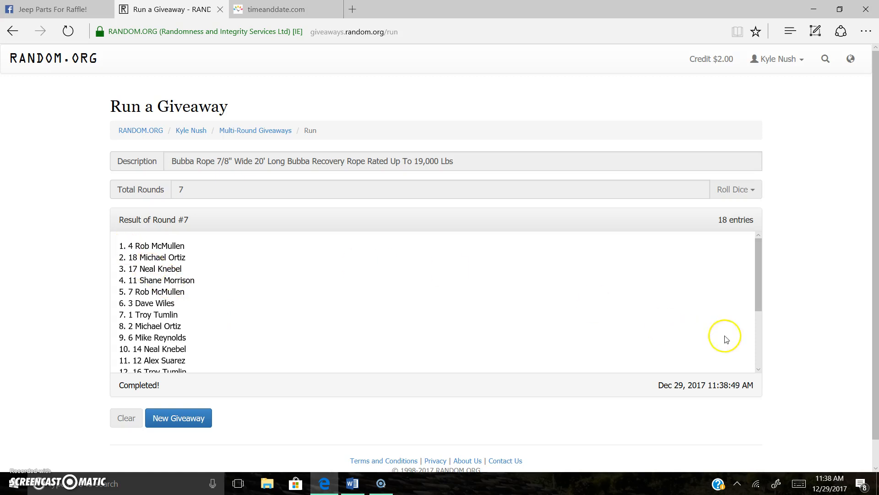
pyautogui.scroll(-3)
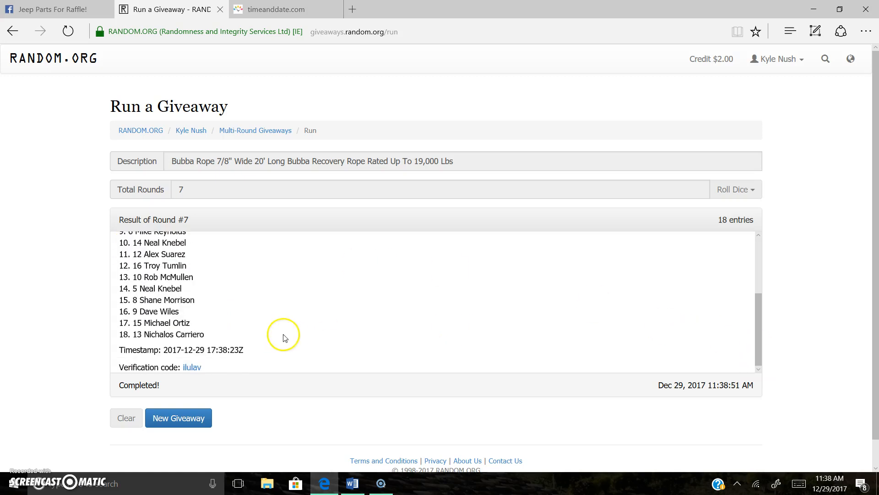
pyautogui.tripleClick(181, 350)
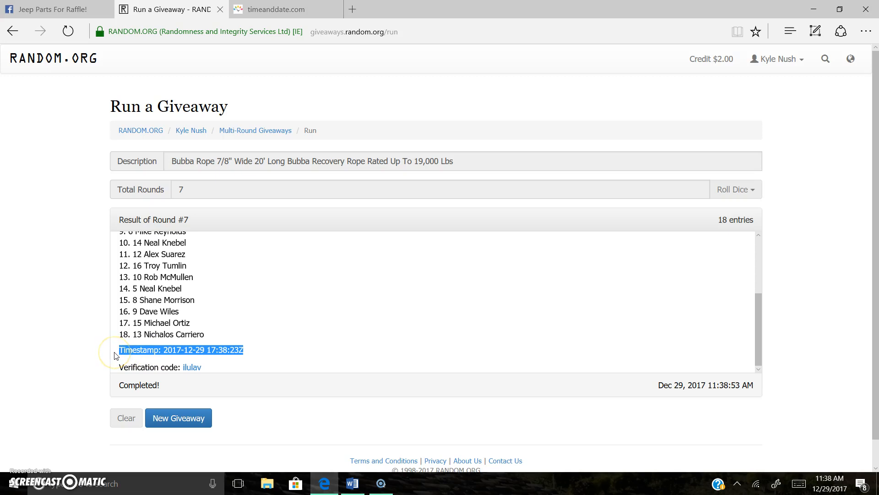
pyautogui.click(50, 9)
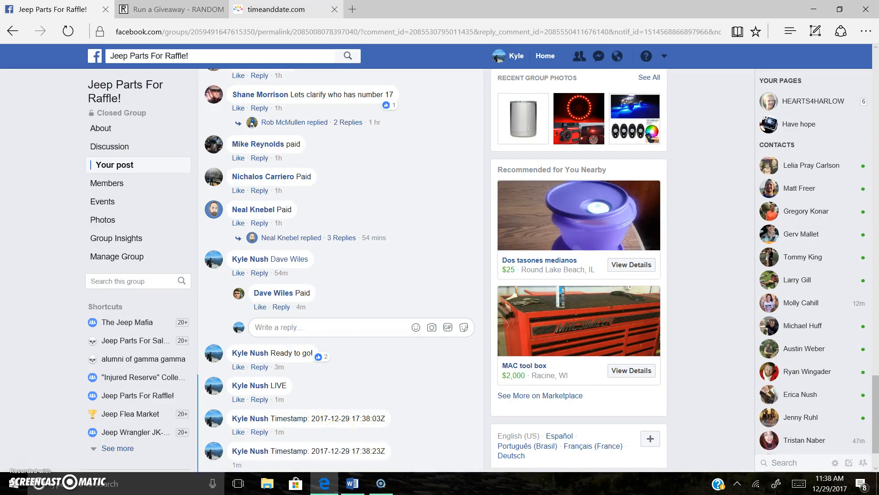
pyautogui.click(282, 9)
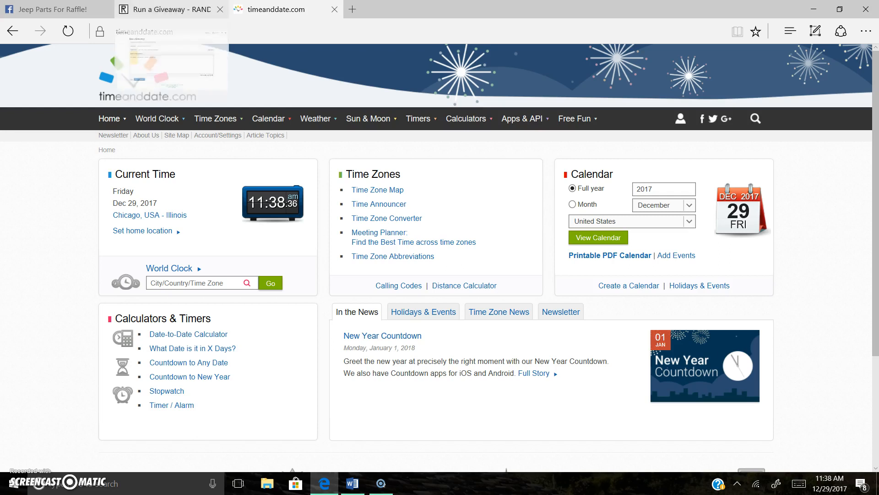
# Review round seven's 18-name ranking and verification code, then return to the raffle post's comments
pyautogui.click(165, 9)
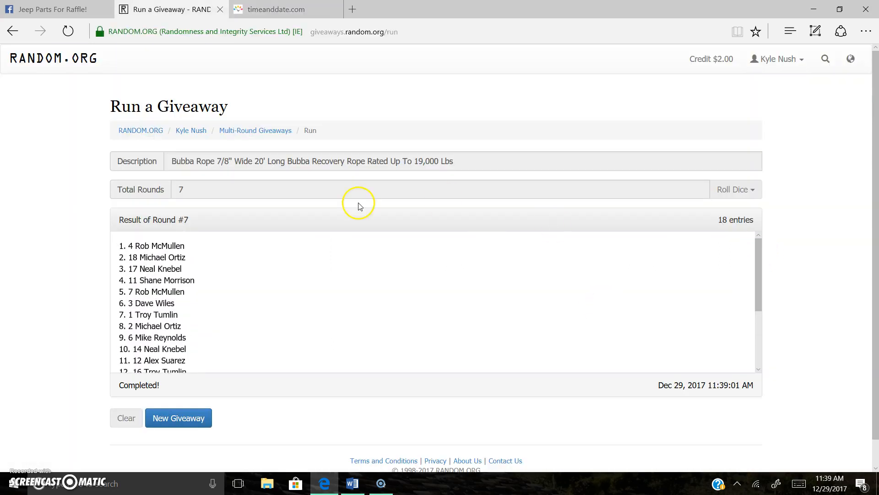
pyautogui.moveTo(183, 217)
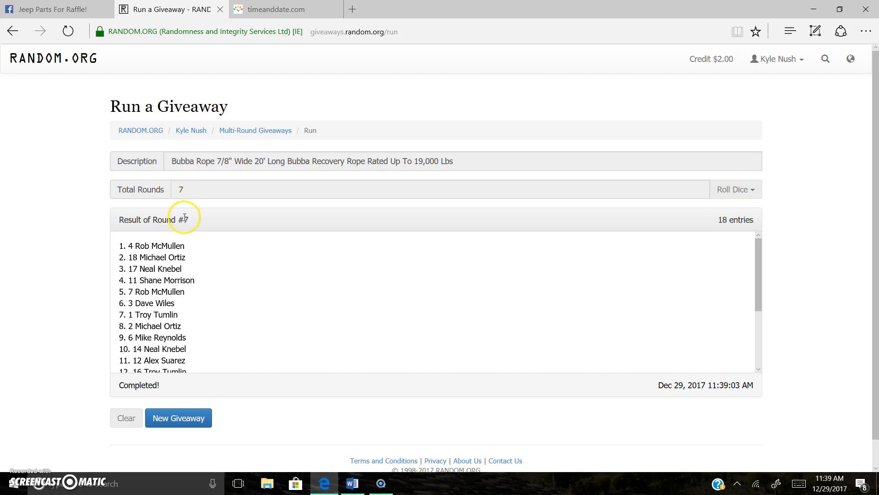
pyautogui.moveTo(168, 245)
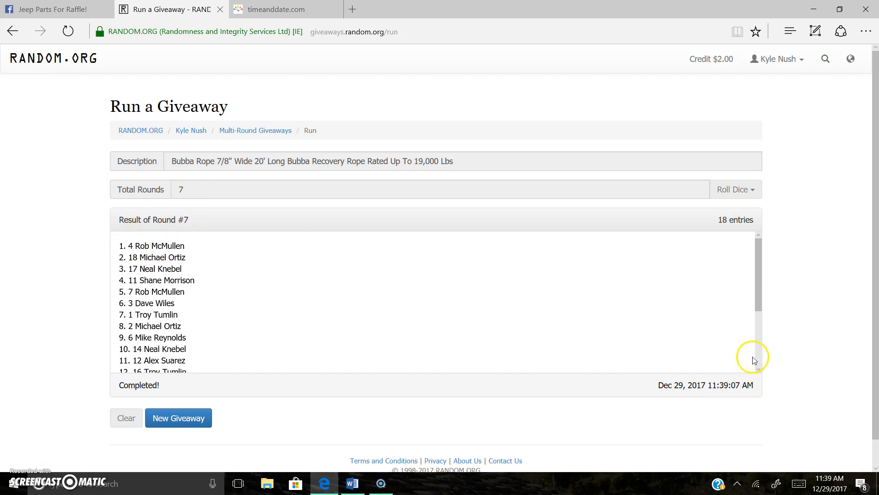
pyautogui.scroll(-3)
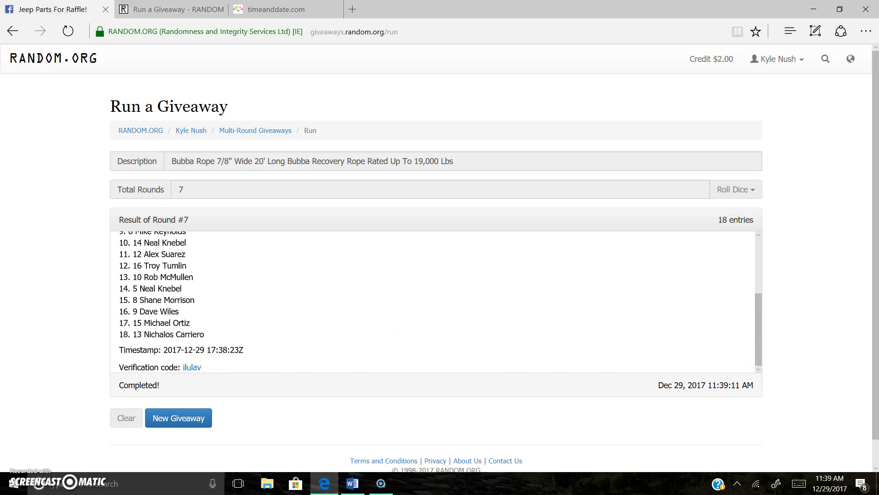
pyautogui.click(50, 10)
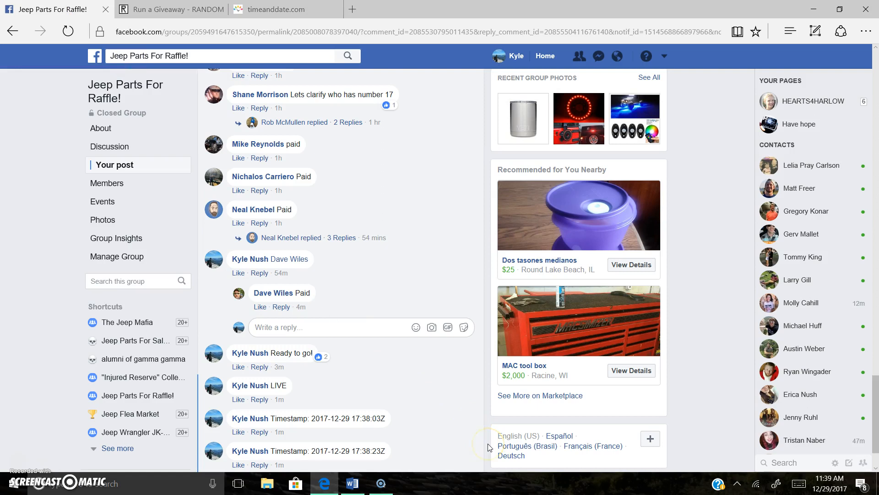
pyautogui.scroll(-3)
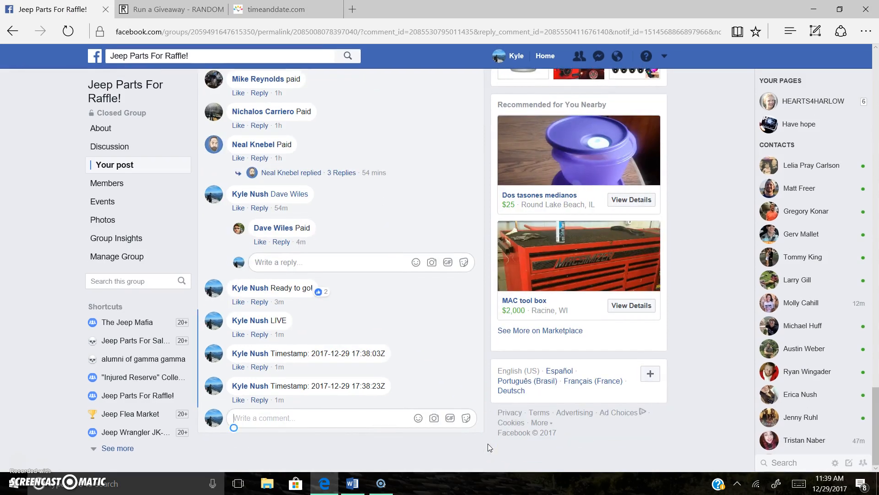